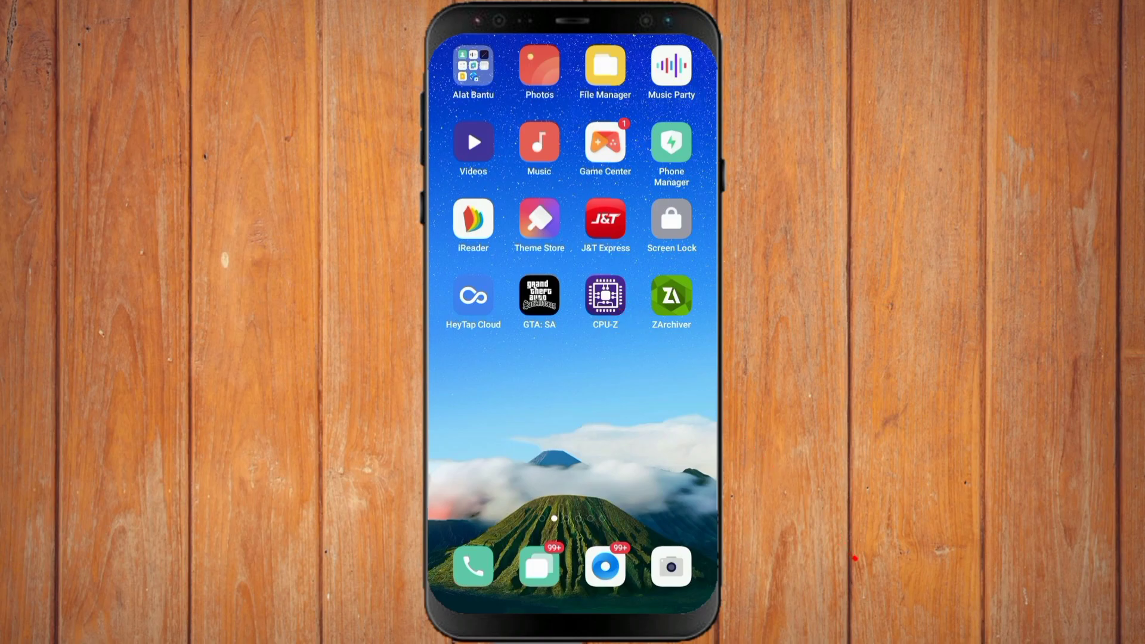
# - Launch ZArchiver and navigate through Android/data/com.rockstargames.gtasa/files into texdb
pyautogui.click(605, 297)
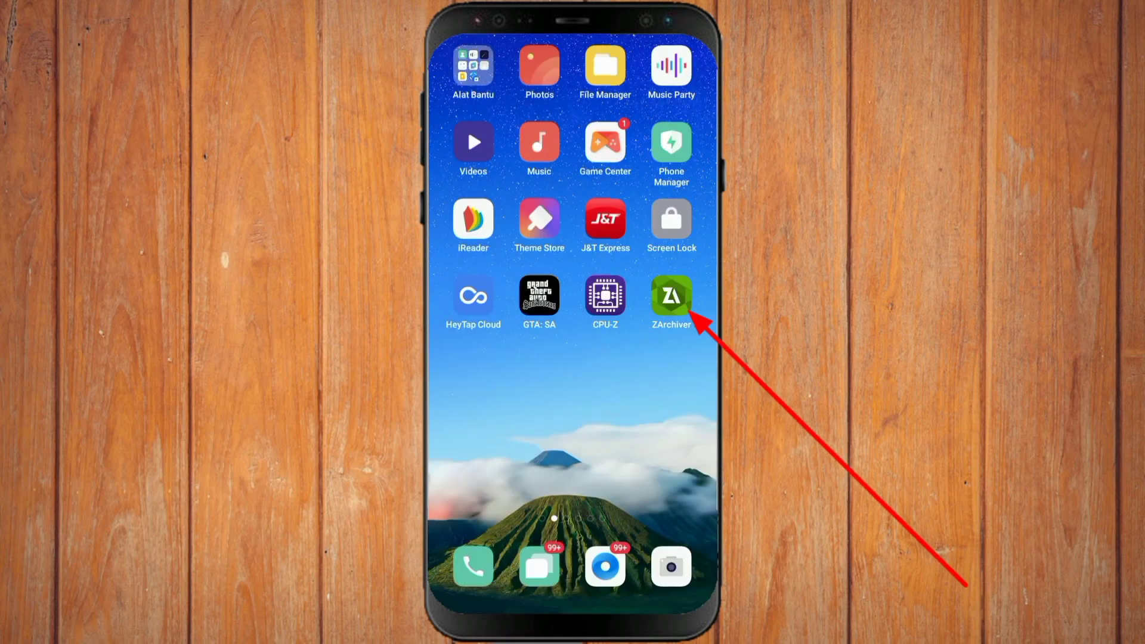
pyautogui.click(669, 297)
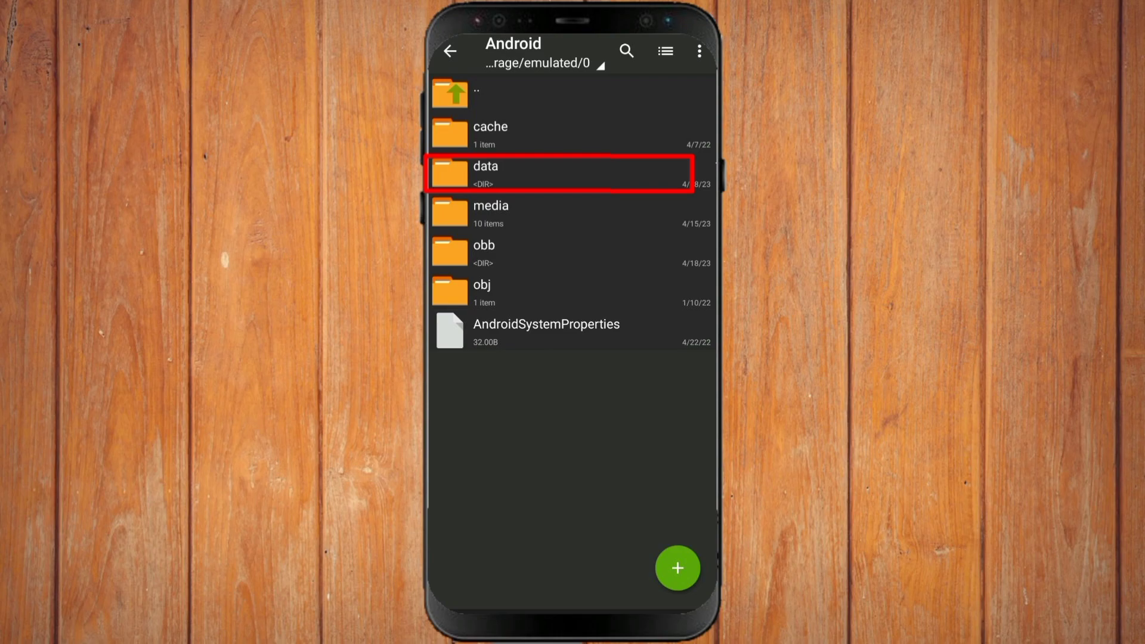
pyautogui.click(480, 174)
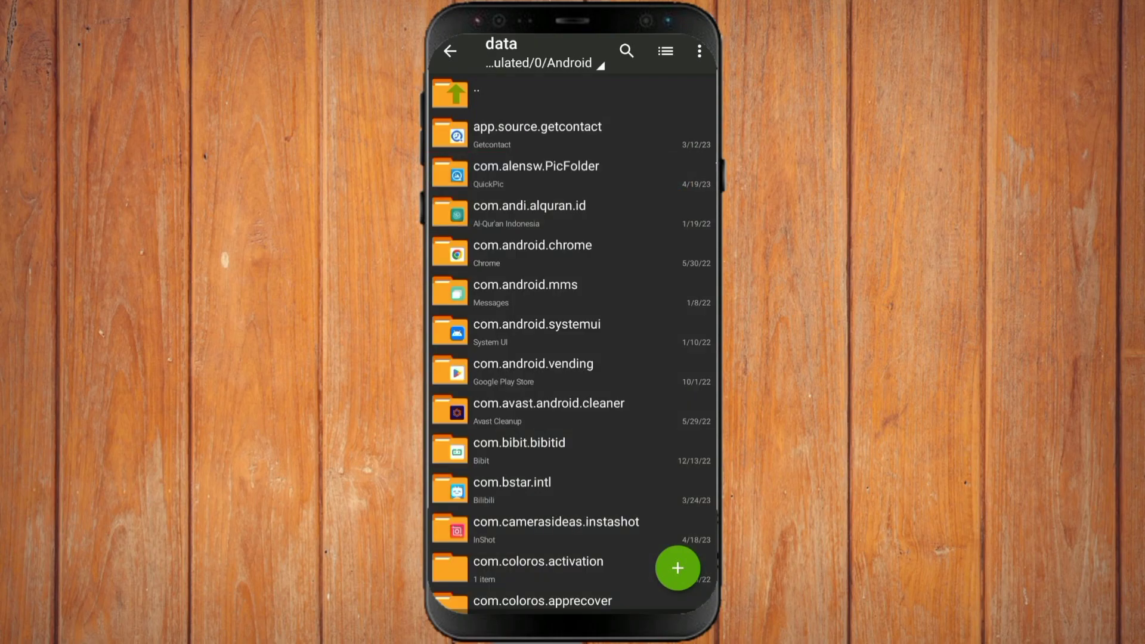
pyautogui.scroll(-3)
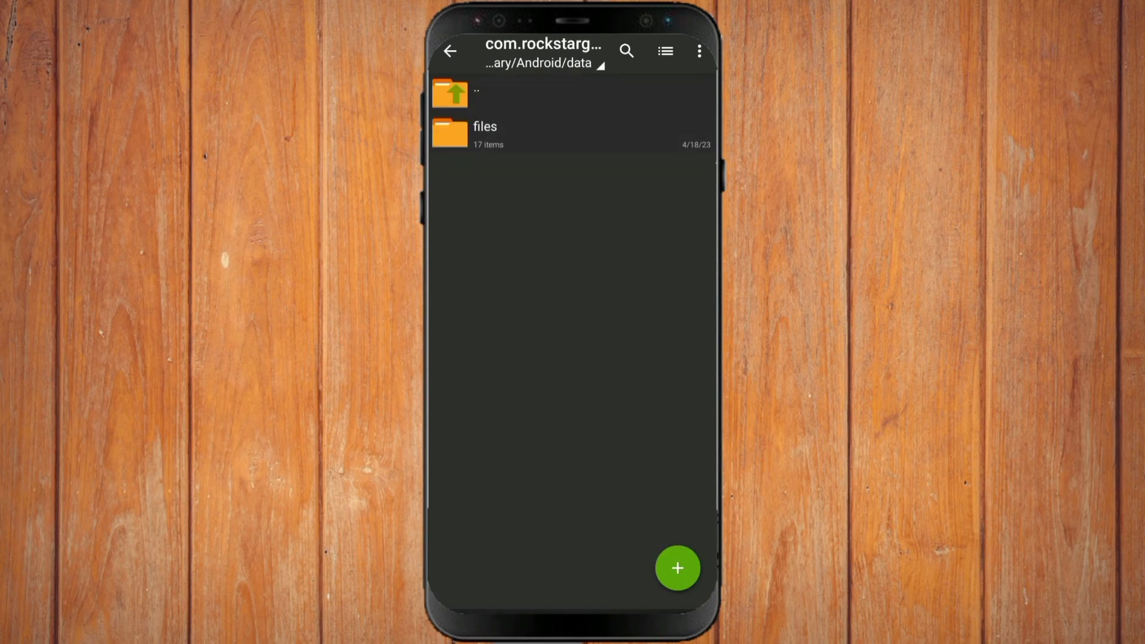
pyautogui.click(485, 132)
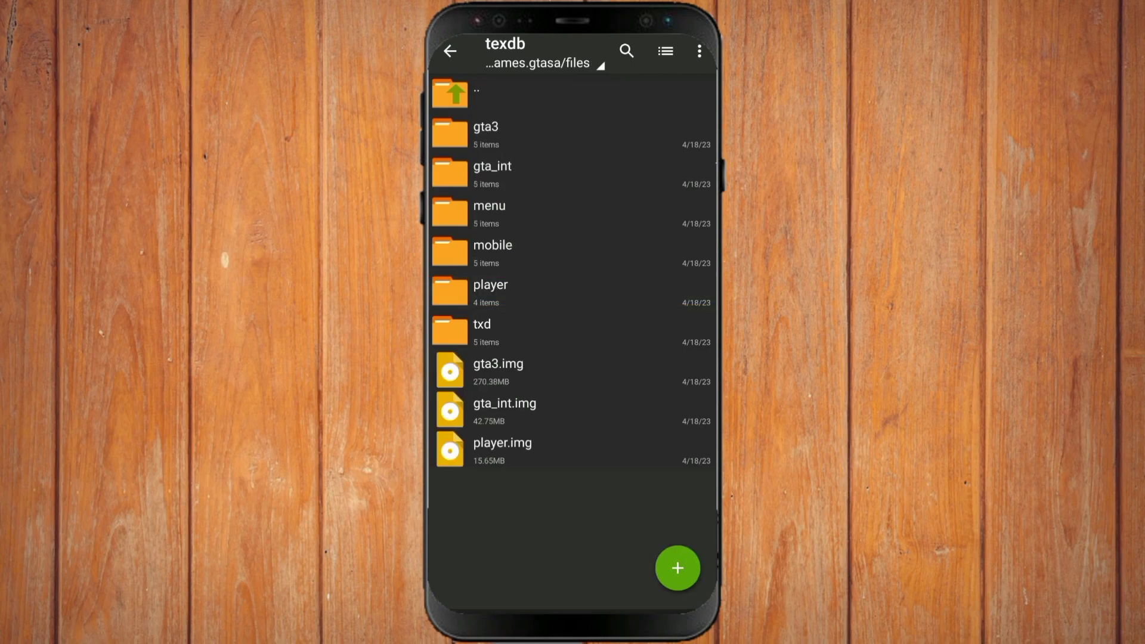
# - Inside the gta3 folder, rename gta3.dxt.dat to gta3.pvr.dat
pyautogui.click(512, 135)
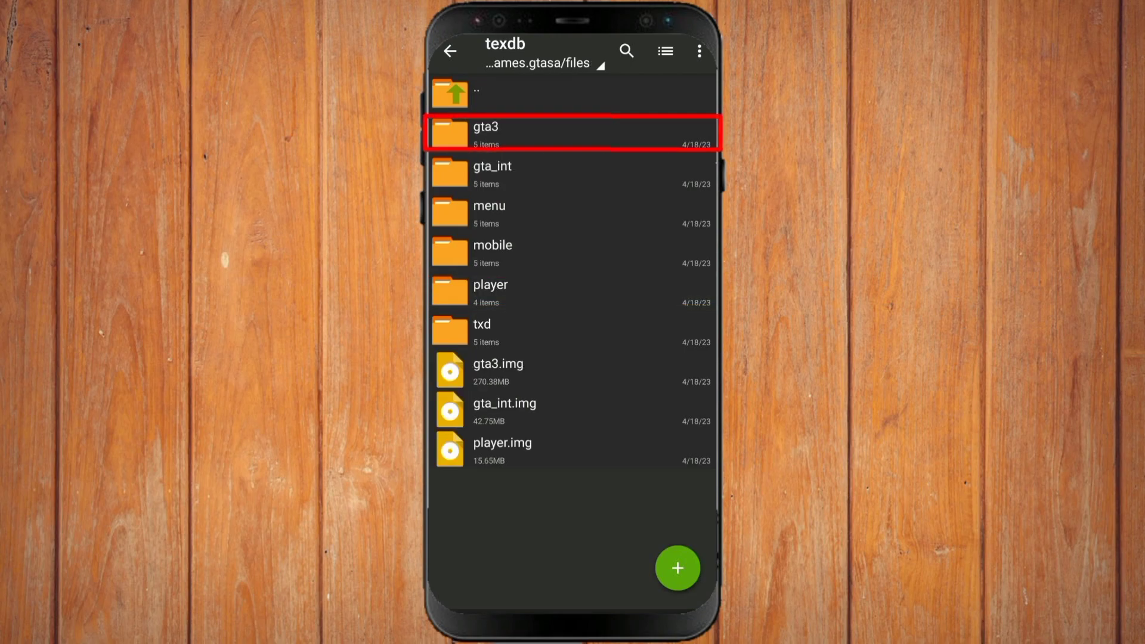
pyautogui.click(476, 134)
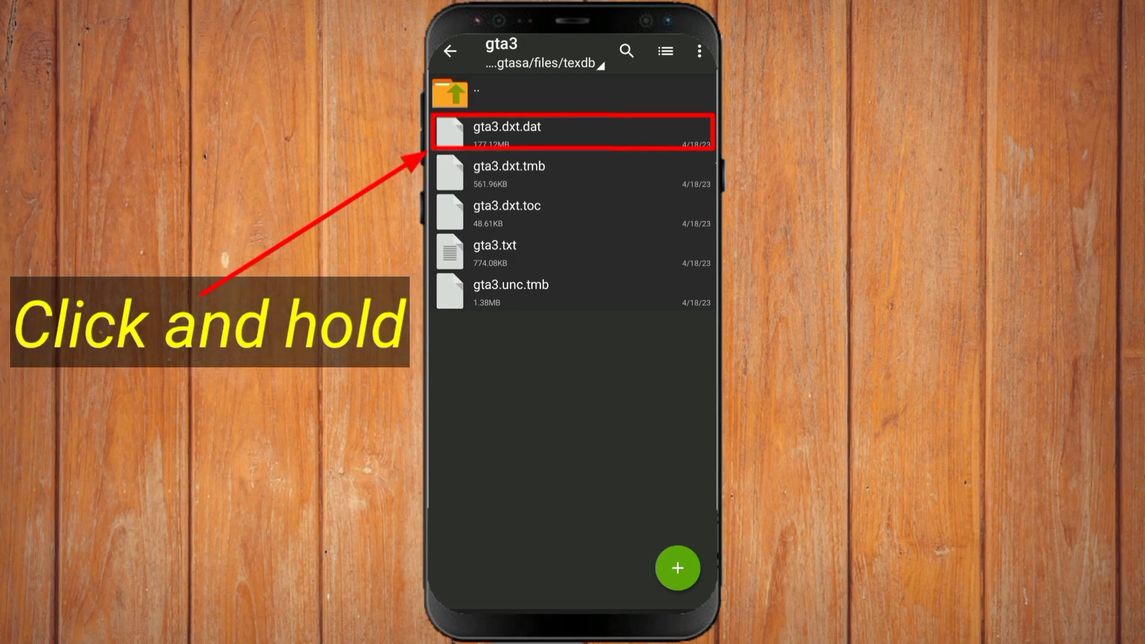
pyautogui.click(573, 132)
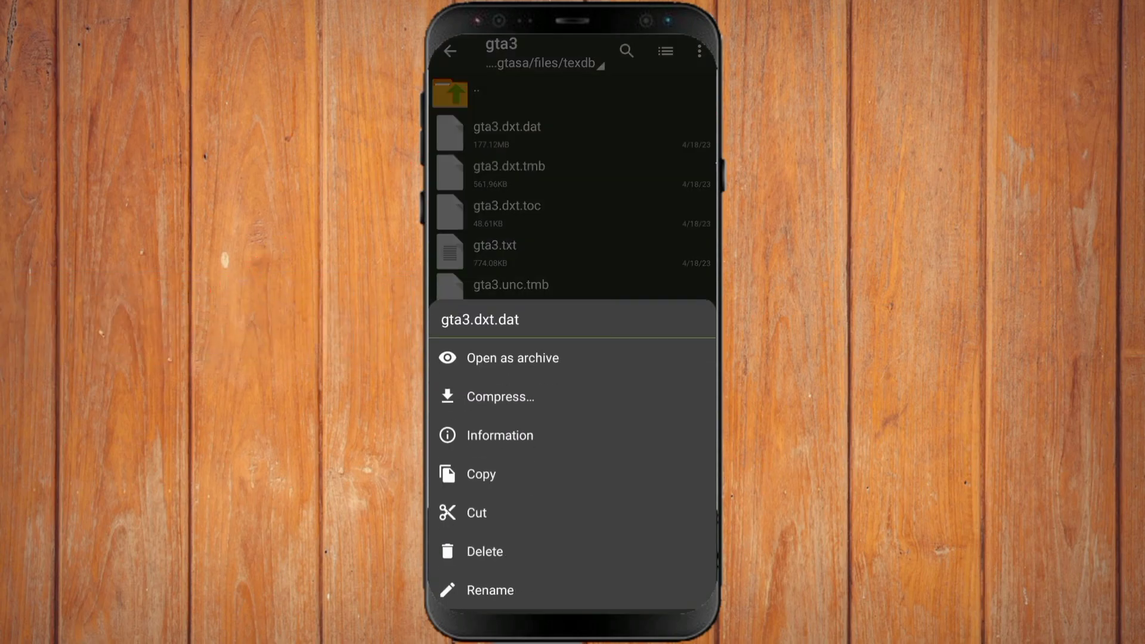
pyautogui.click(489, 591)
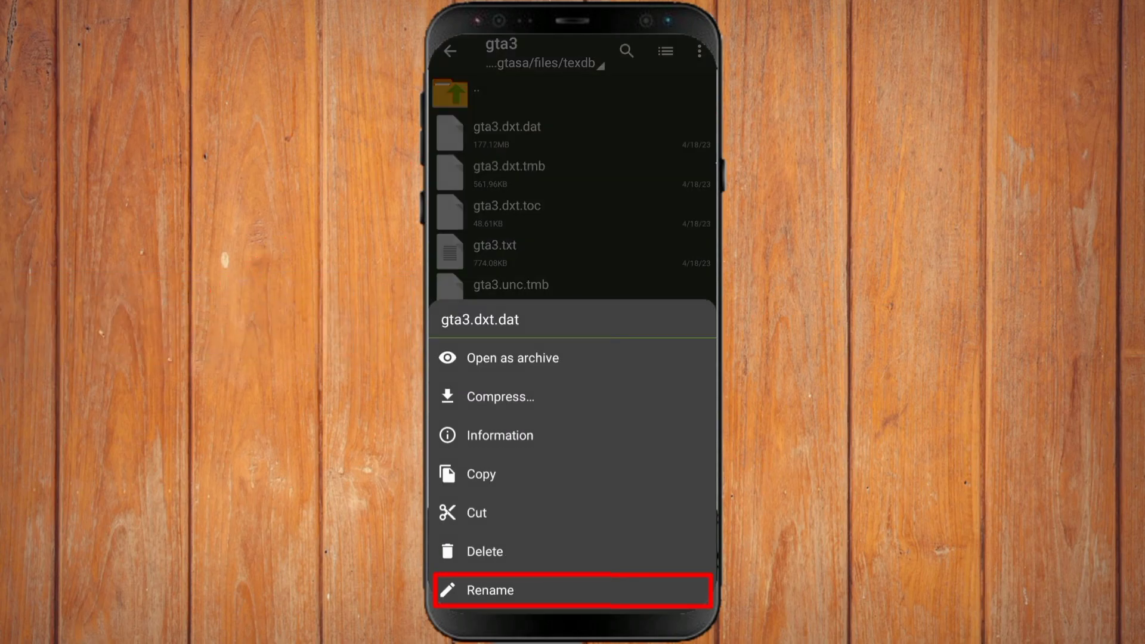
pyautogui.click(490, 590)
pyautogui.write('gta3.pvr.dat')
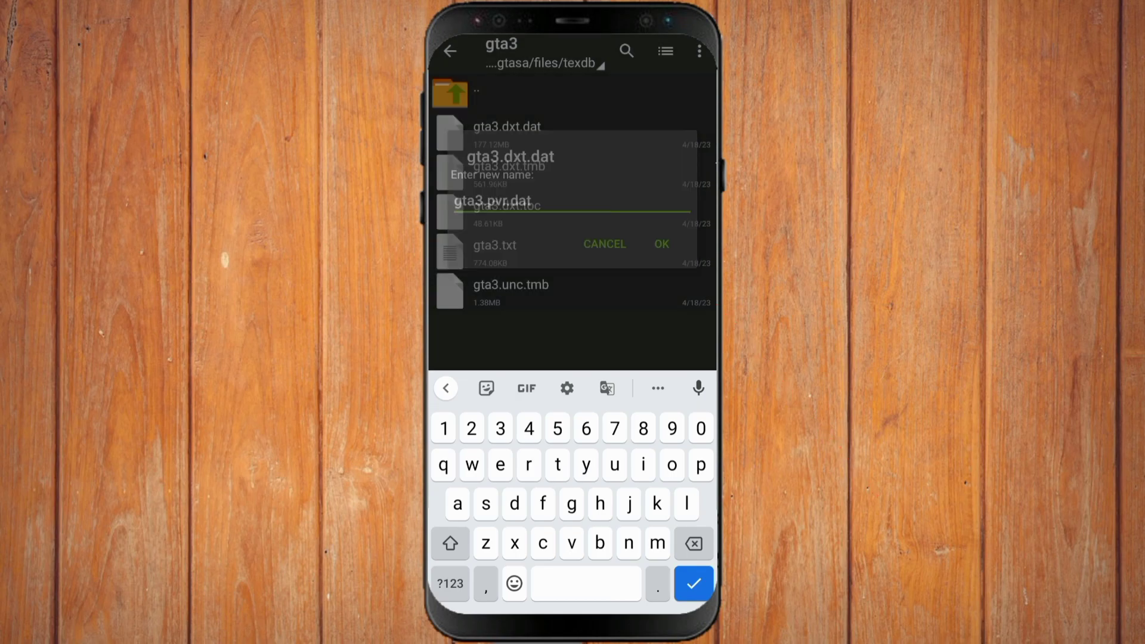
pyautogui.click(659, 243)
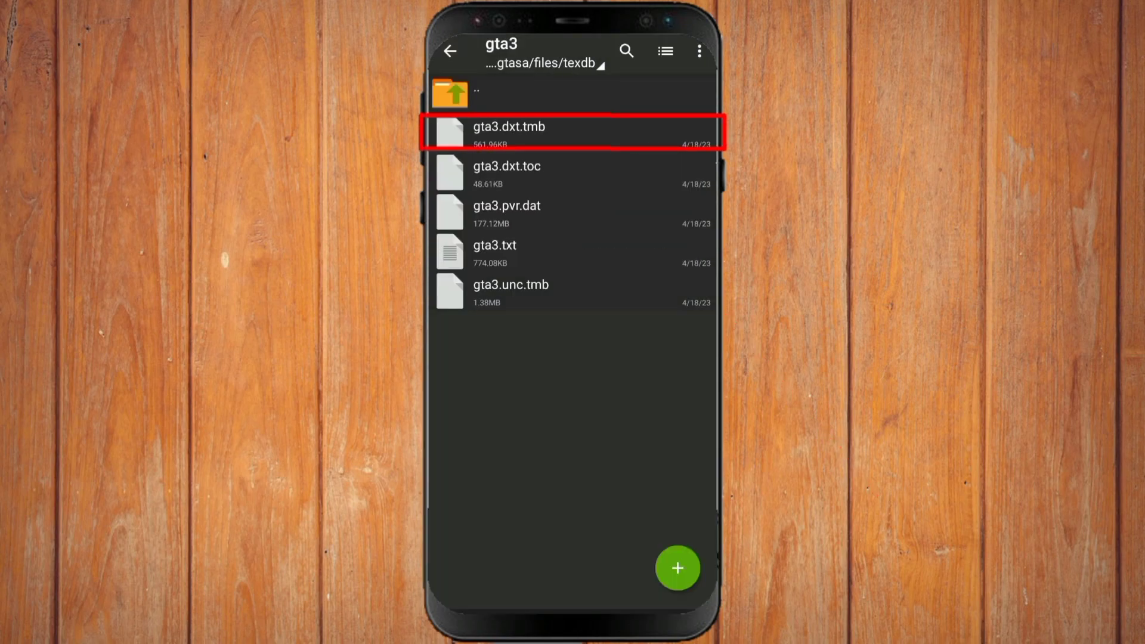
# - Rename gta3.dxt.tmb and gta3.dxt.toc to their pvr names
pyautogui.click(509, 131)
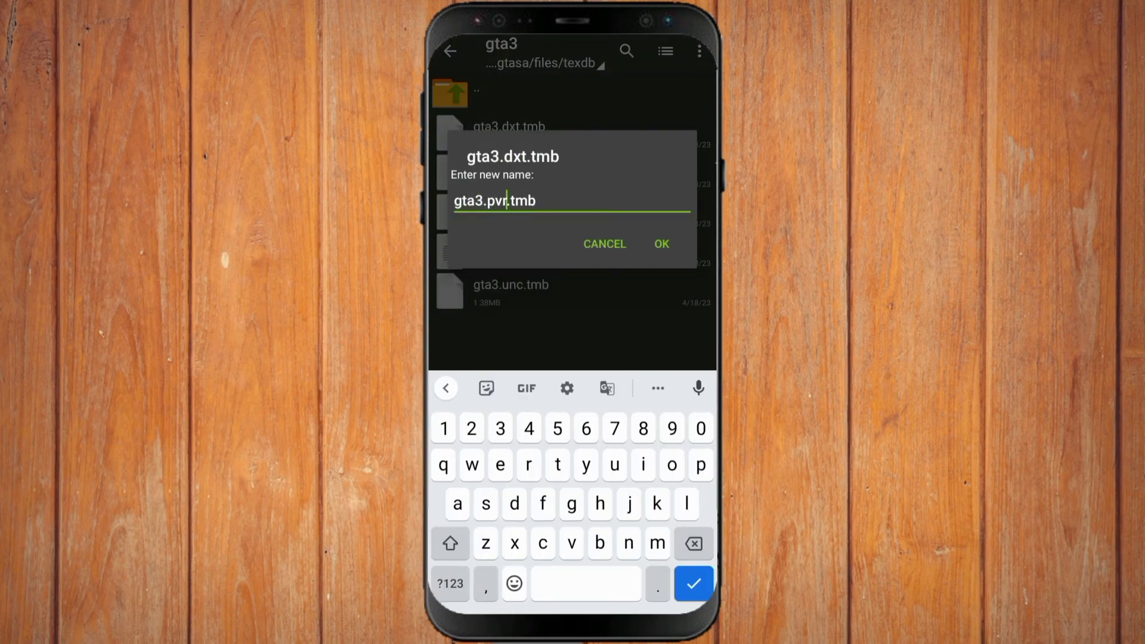
pyautogui.click(660, 243)
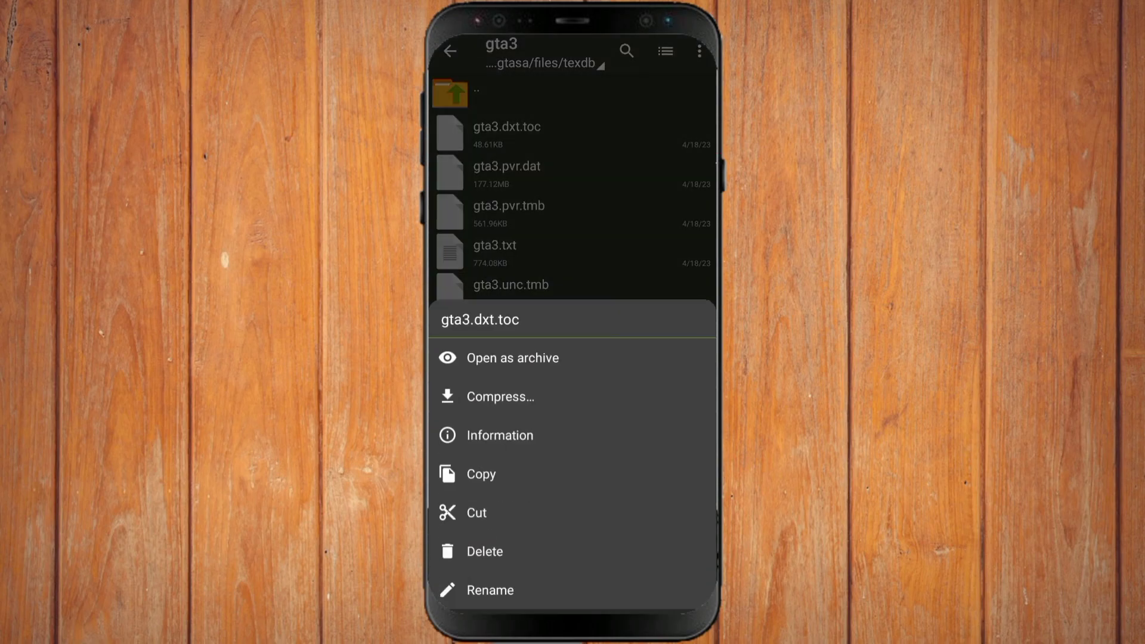
pyautogui.click(490, 590)
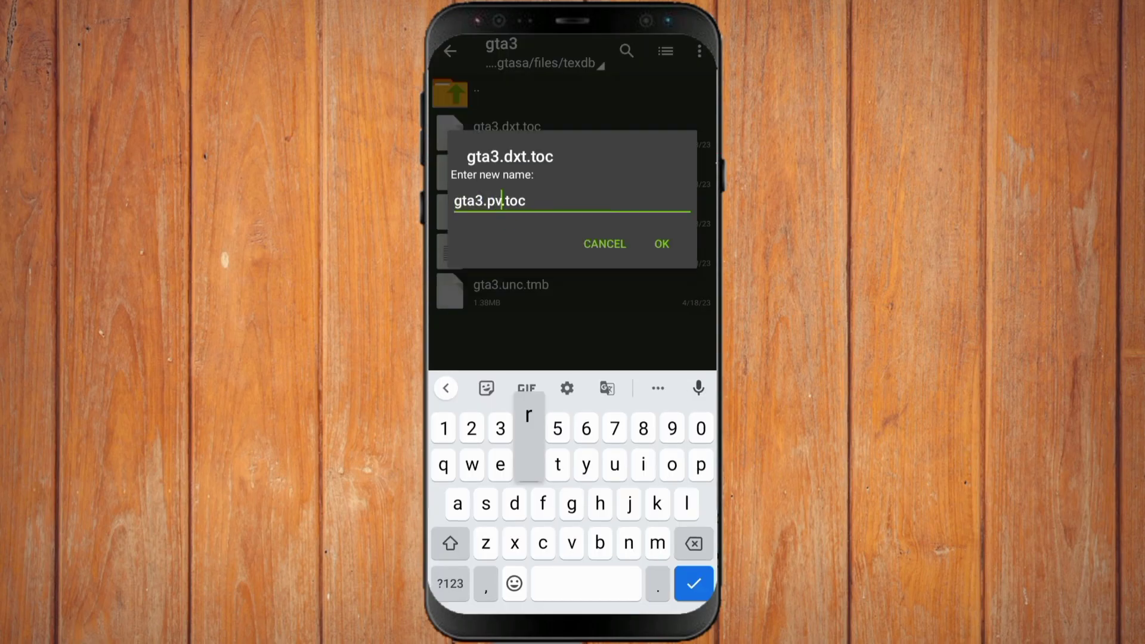
pyautogui.click(659, 243)
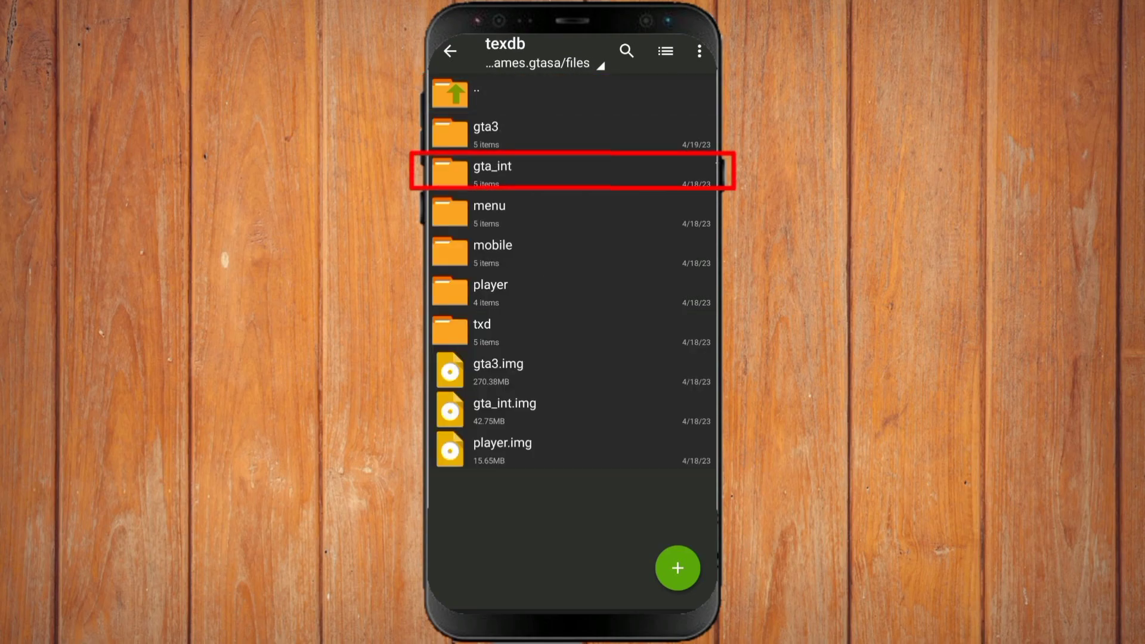
# - Rename gta_int.dxt.dat and gta_int.dxt.toc to pvr names, then return to texdb
pyautogui.click(491, 171)
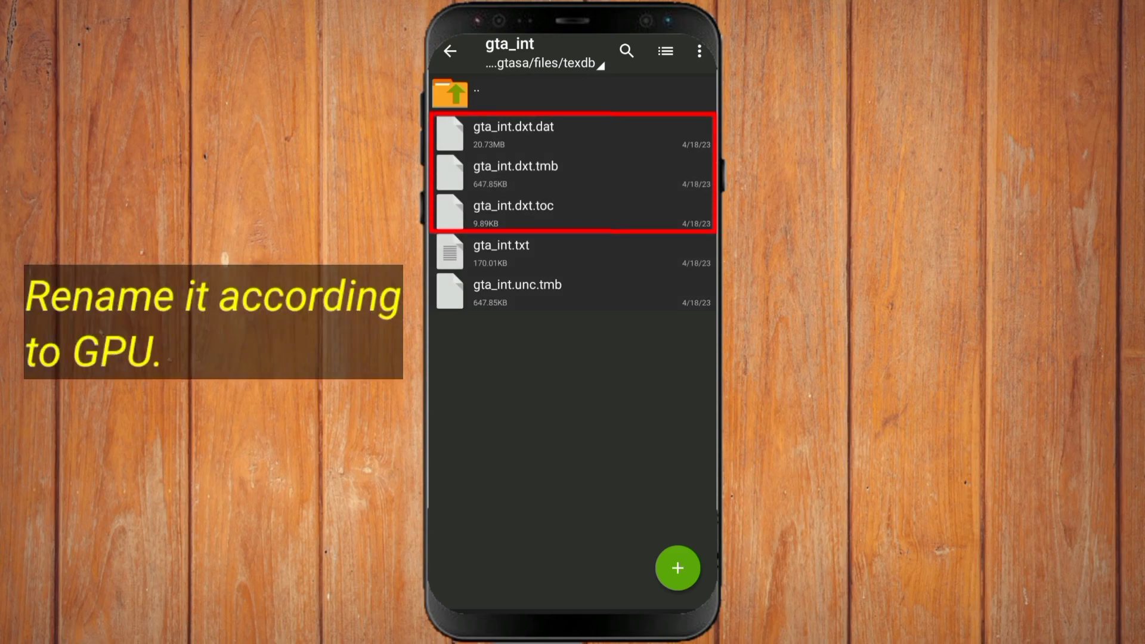
pyautogui.click(512, 135)
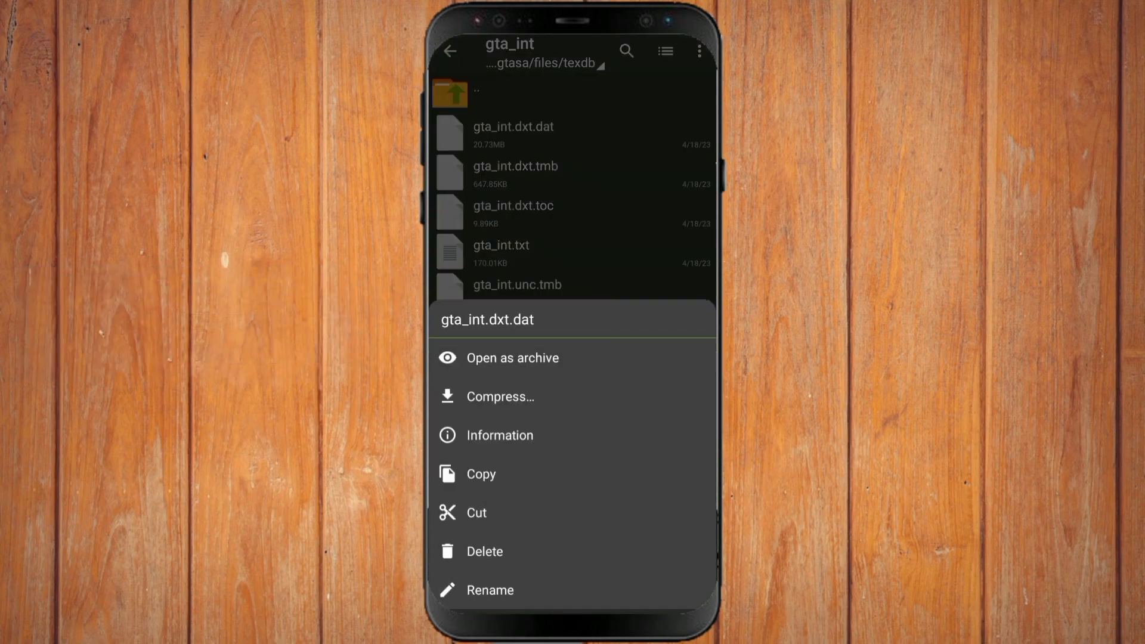
pyautogui.click(491, 591)
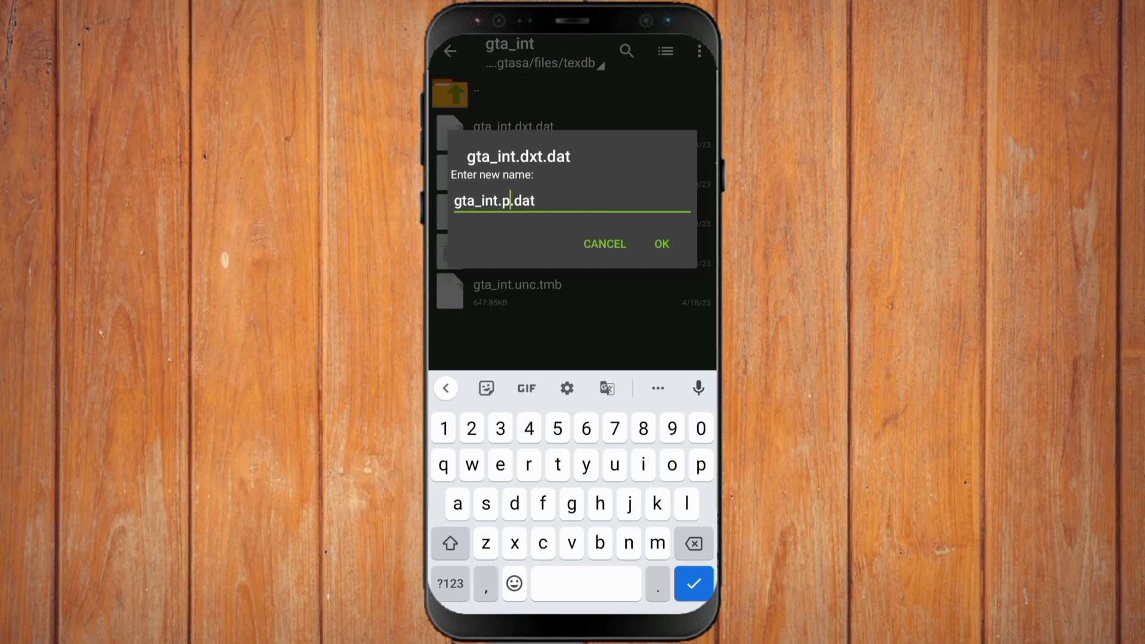
pyautogui.click(659, 243)
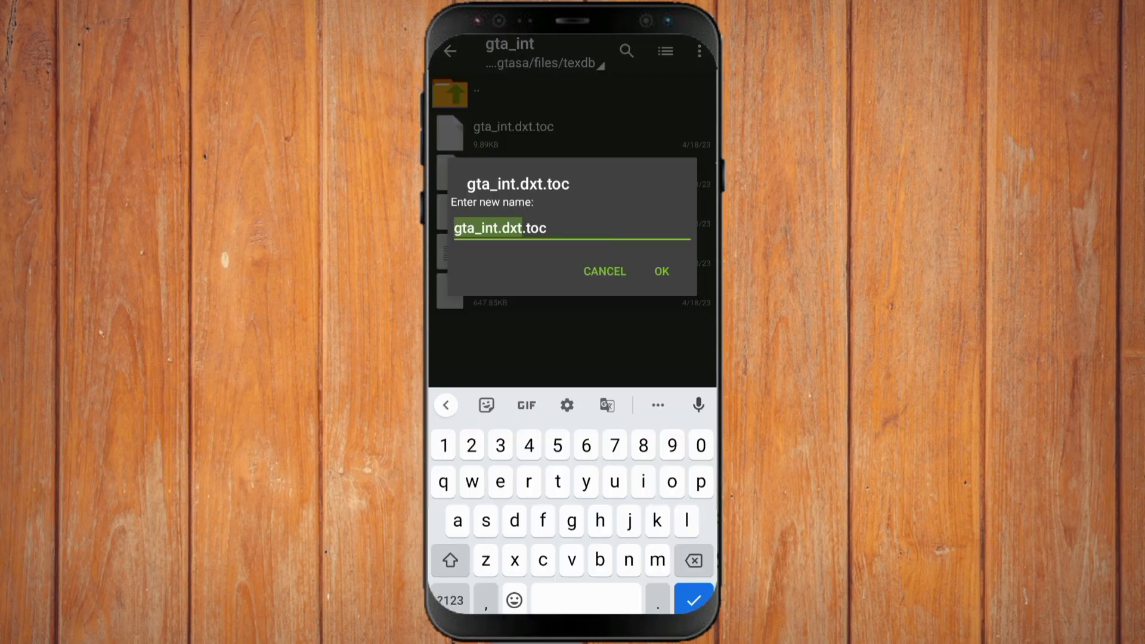
pyautogui.click(660, 270)
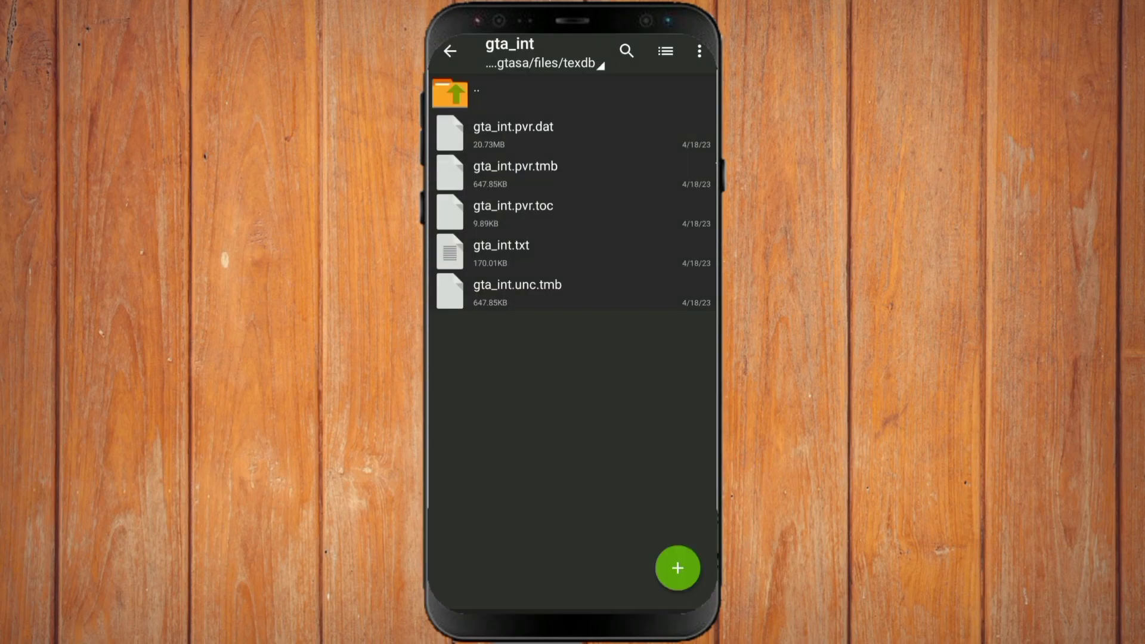
pyautogui.click(450, 93)
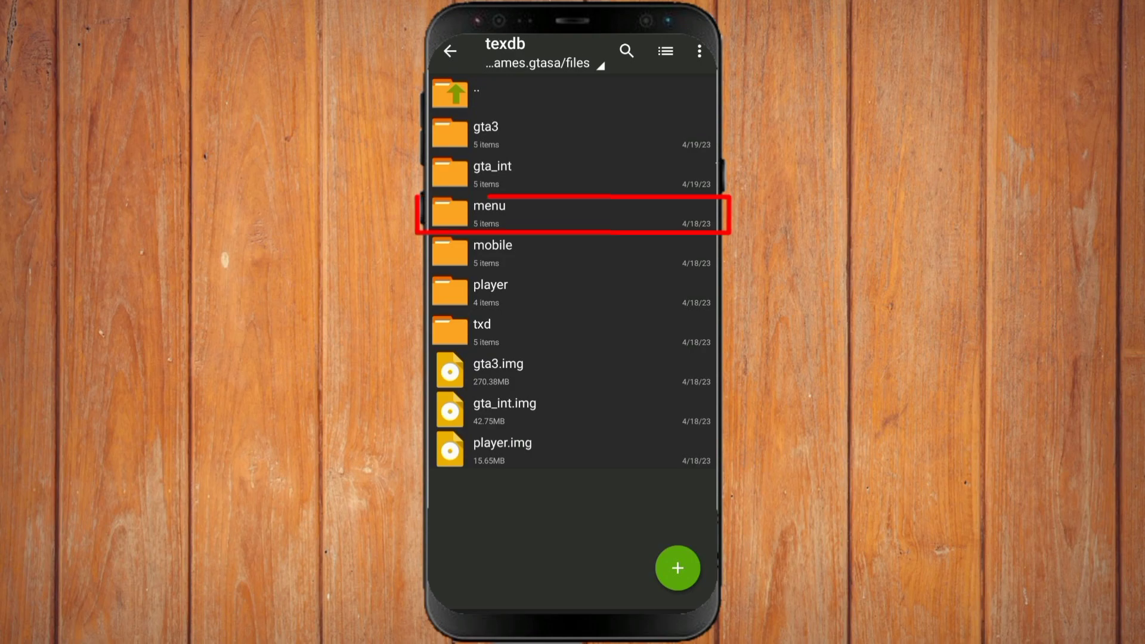
# - Rename the menu folder's dxt files to pvr and move on to the mobile folder
pyautogui.click(488, 214)
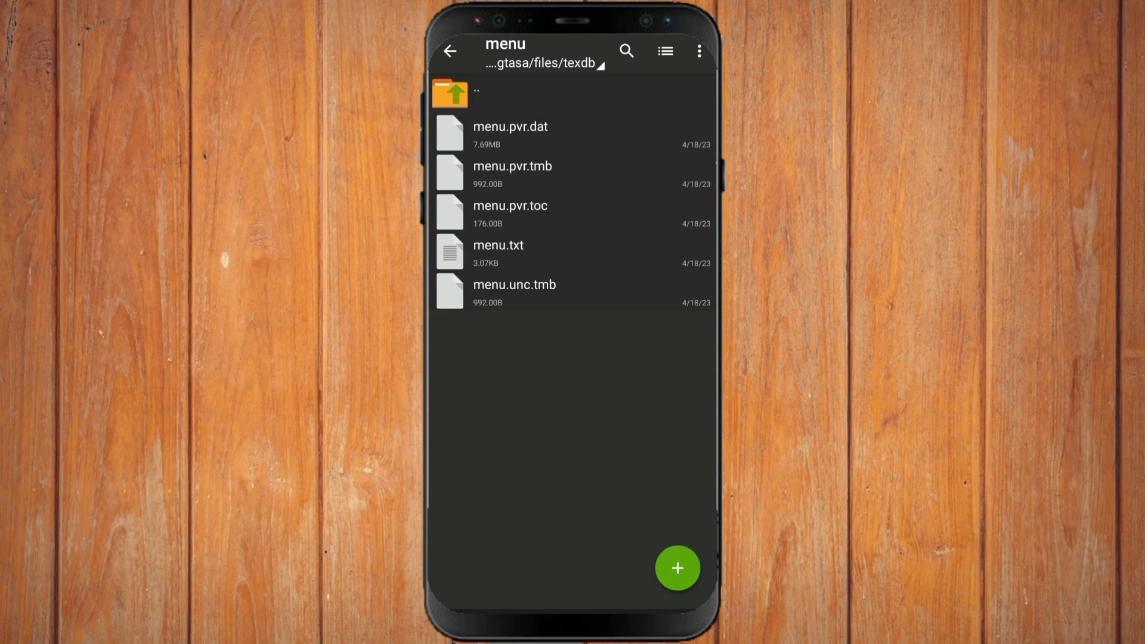
pyautogui.click(450, 51)
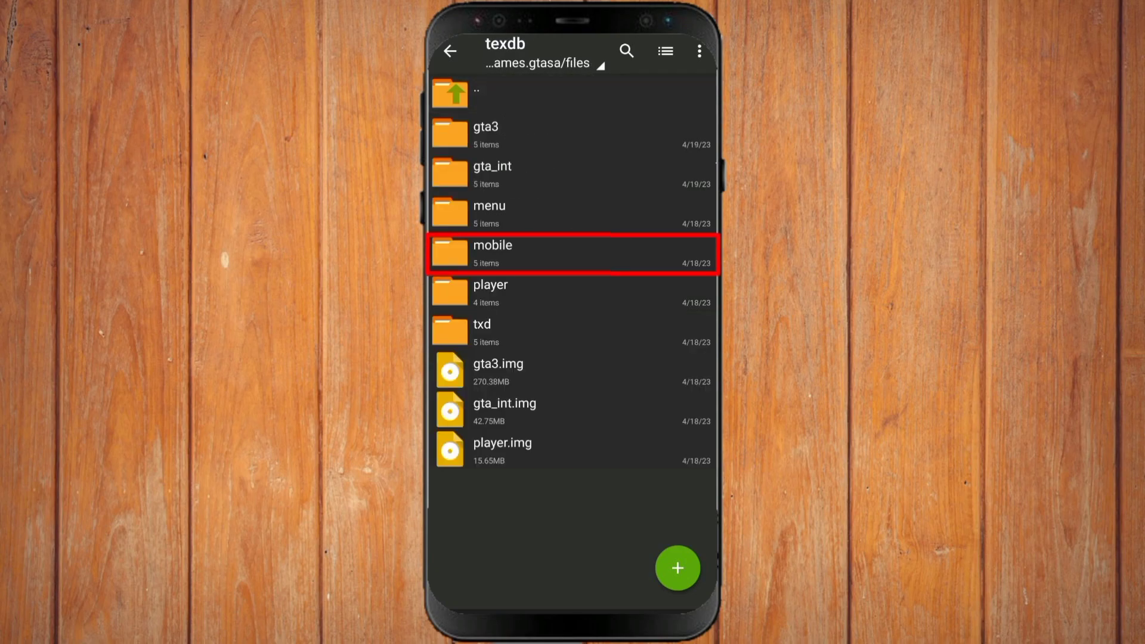
pyautogui.click(491, 253)
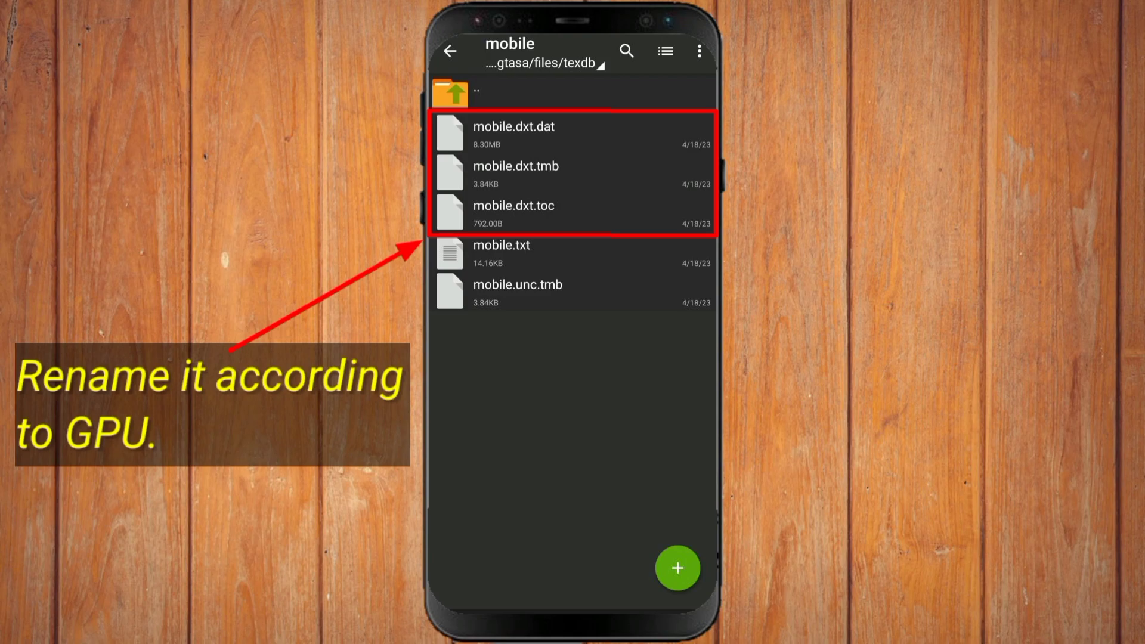
# - Rename mobile.dxt.dat and mobile.dxt.toc to pvr names, then enter the player folder
pyautogui.click(513, 126)
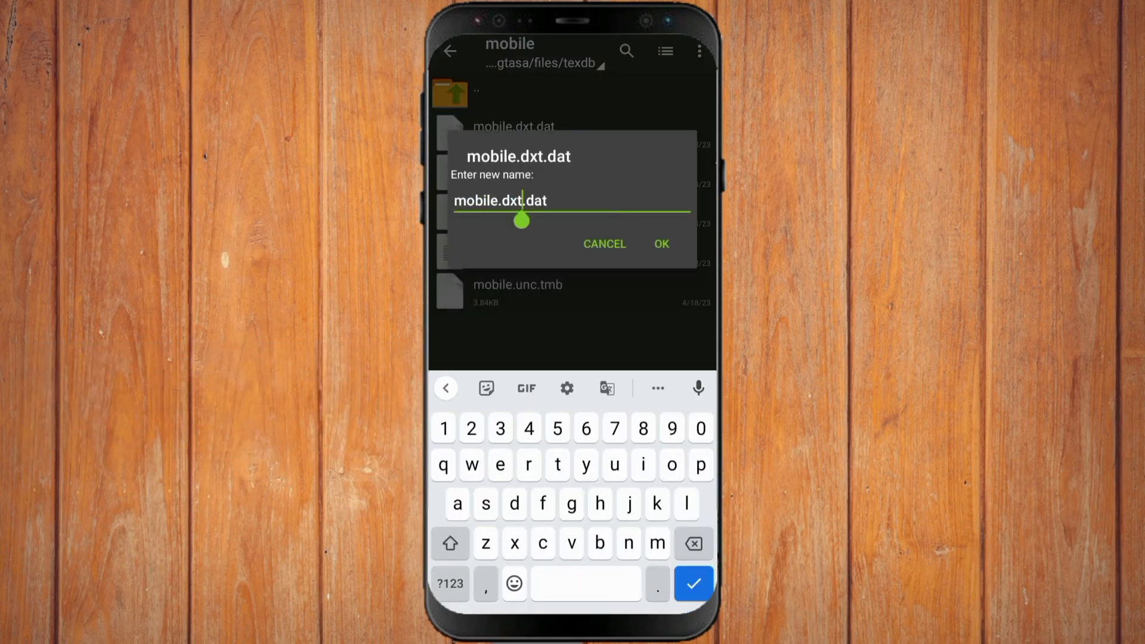
pyautogui.click(661, 243)
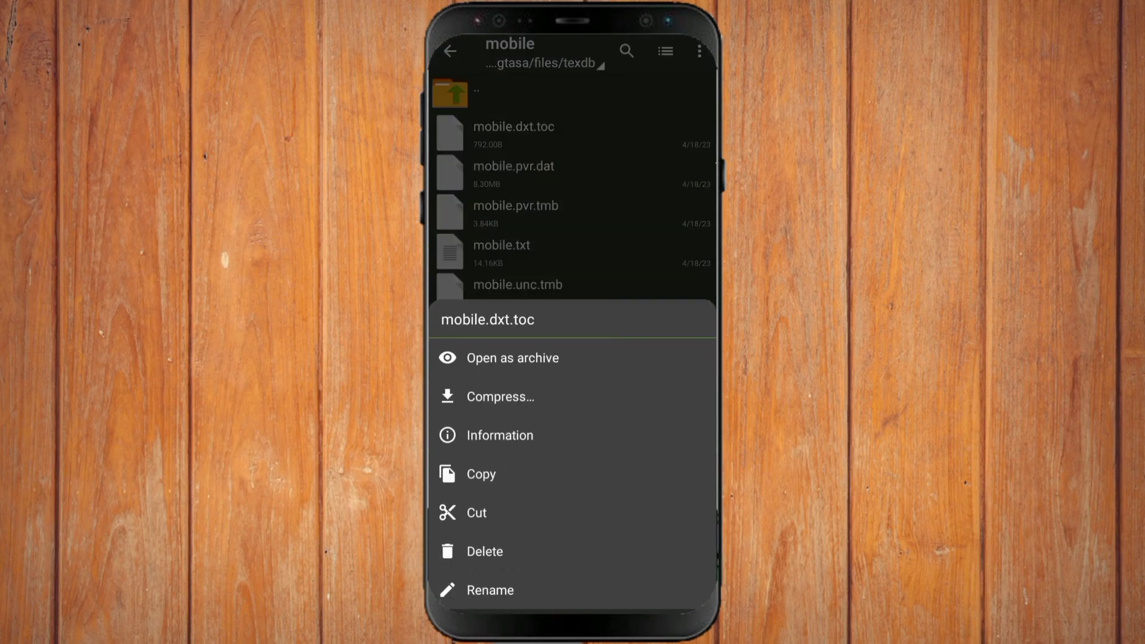
pyautogui.click(491, 591)
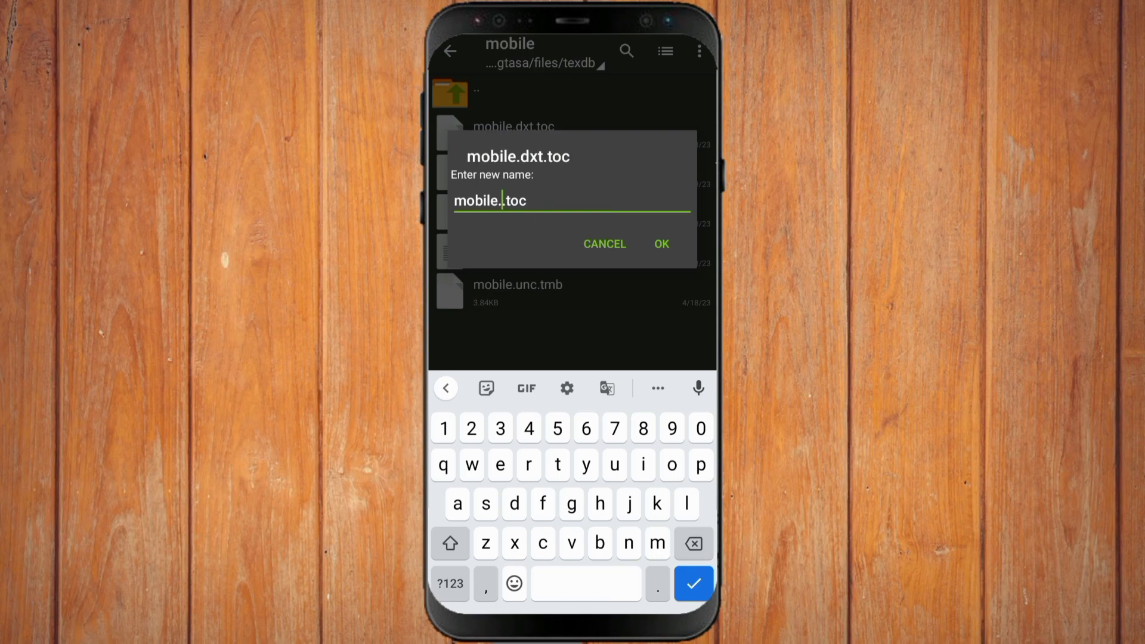
pyautogui.click(659, 243)
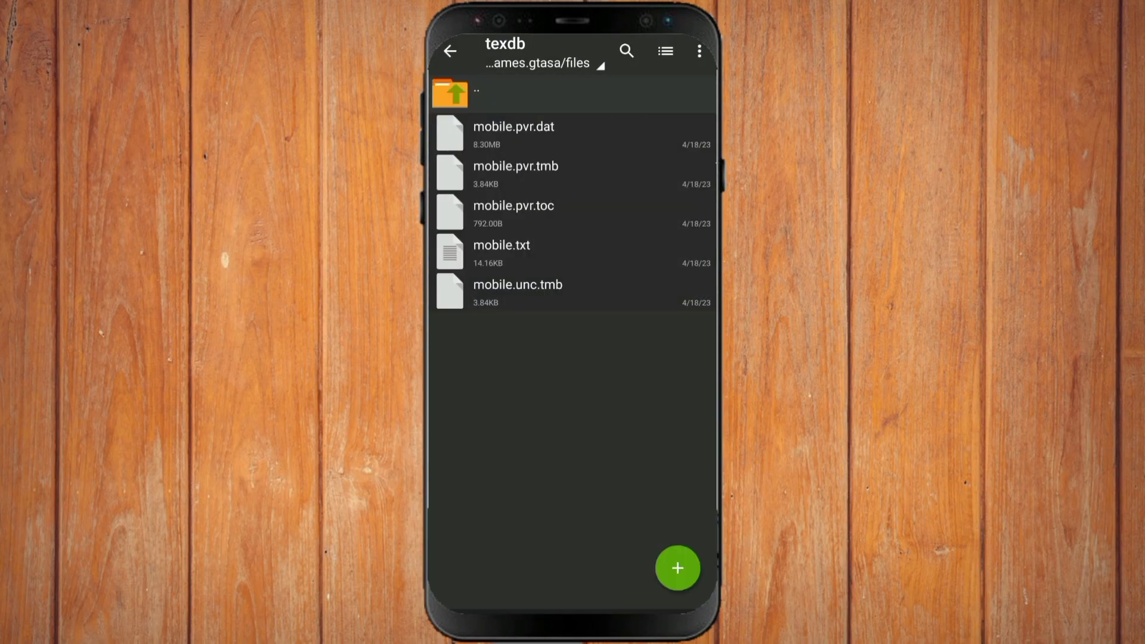
pyautogui.click(450, 93)
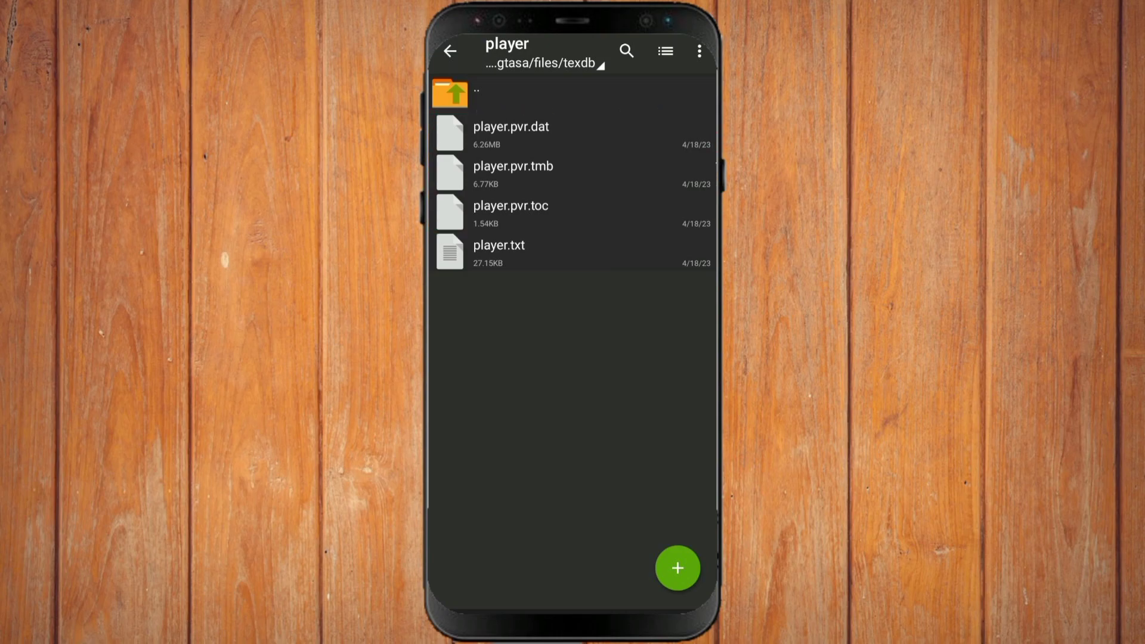
# - In the txd folder, rename the txd.dxt texture files to txd.pvr, then leave for the home screen
pyautogui.click(450, 51)
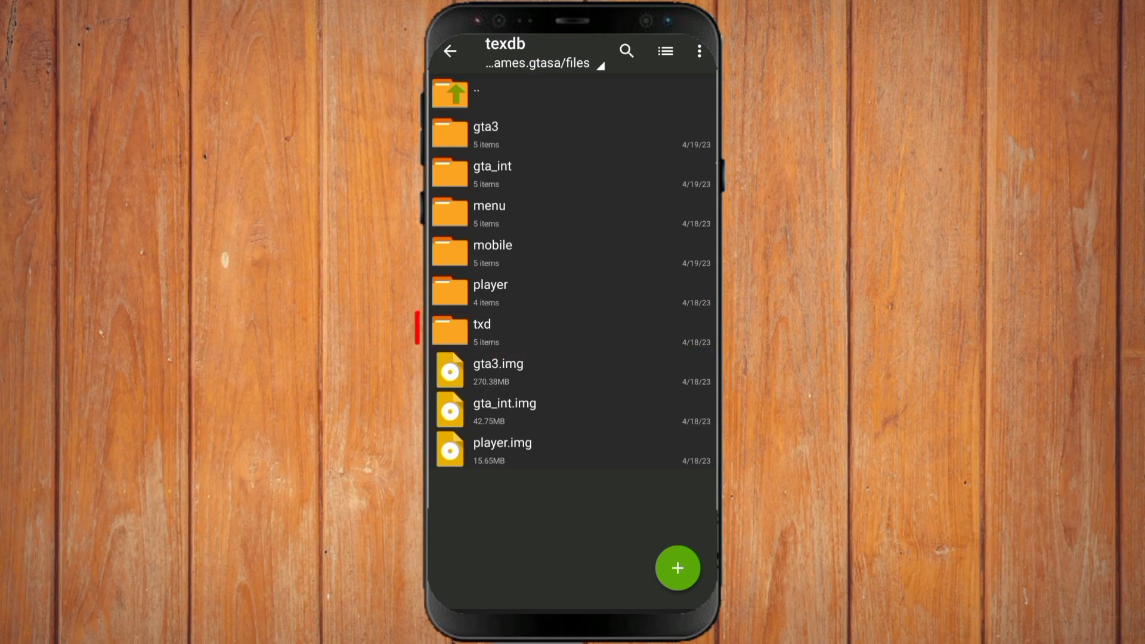
pyautogui.click(481, 333)
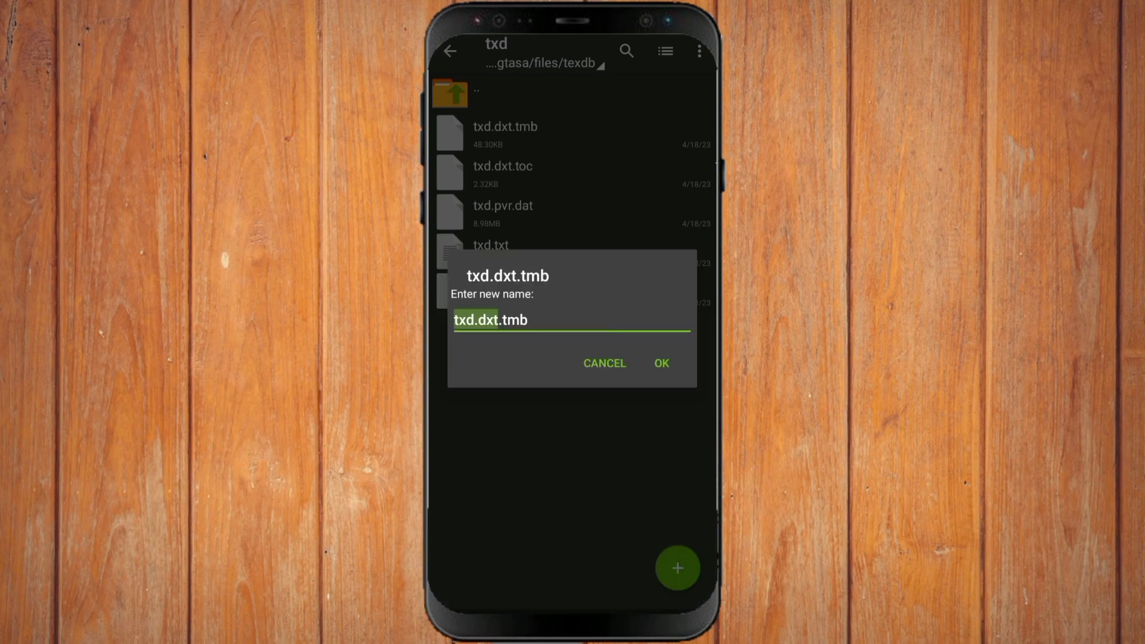
pyautogui.click(659, 363)
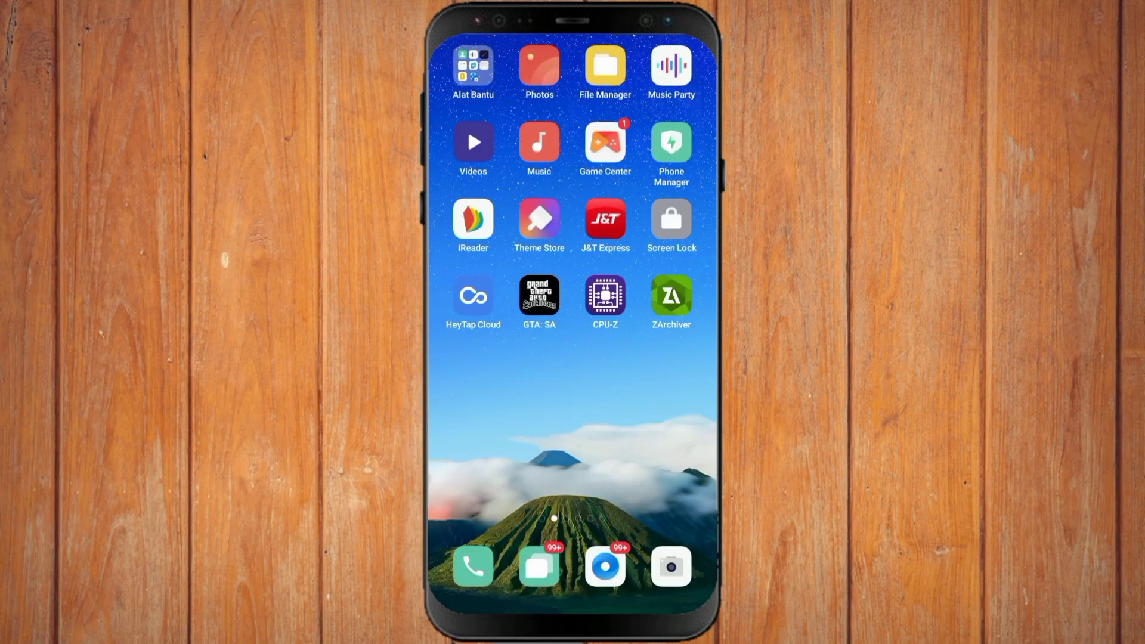
# - Launch GTA: SA from the home screen and choose OFFLINE to reach the title menu
pyautogui.click(537, 297)
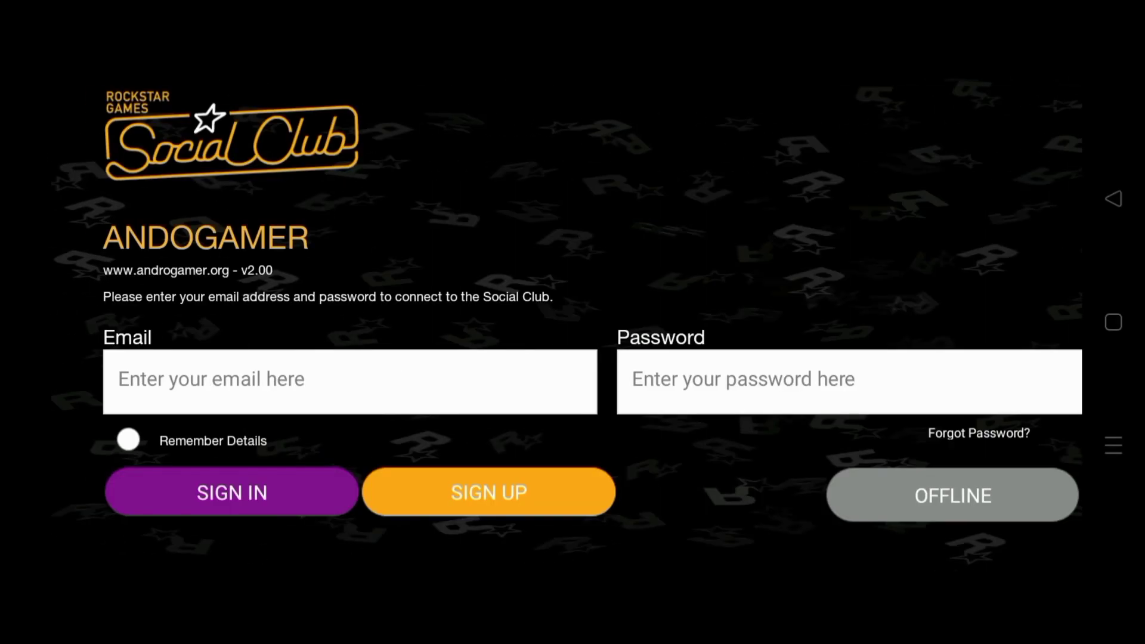
pyautogui.click(952, 495)
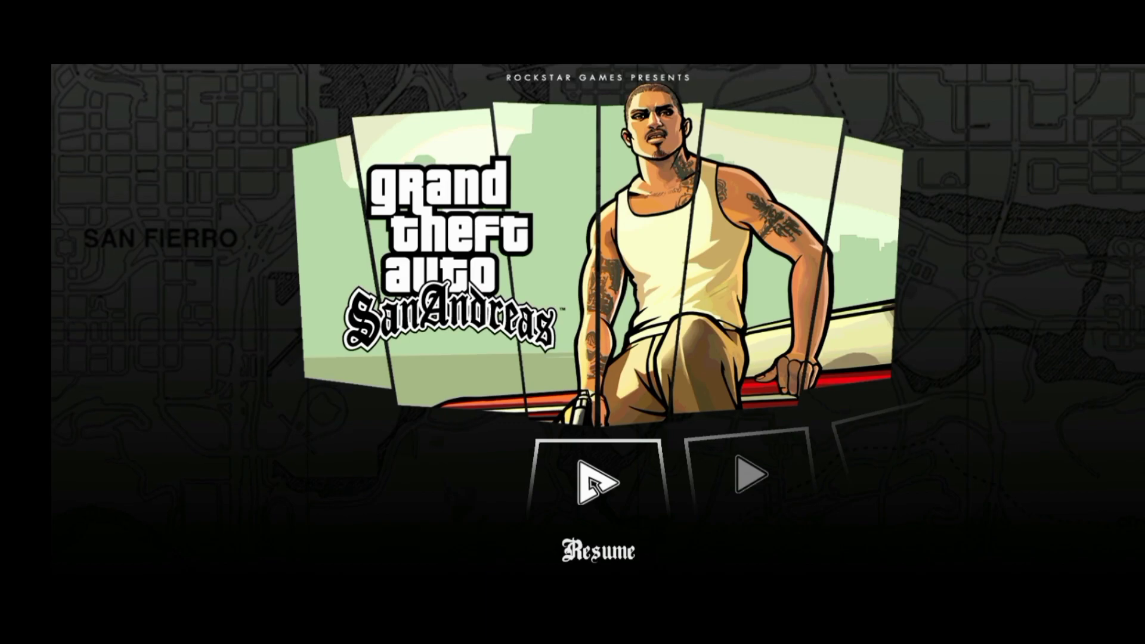